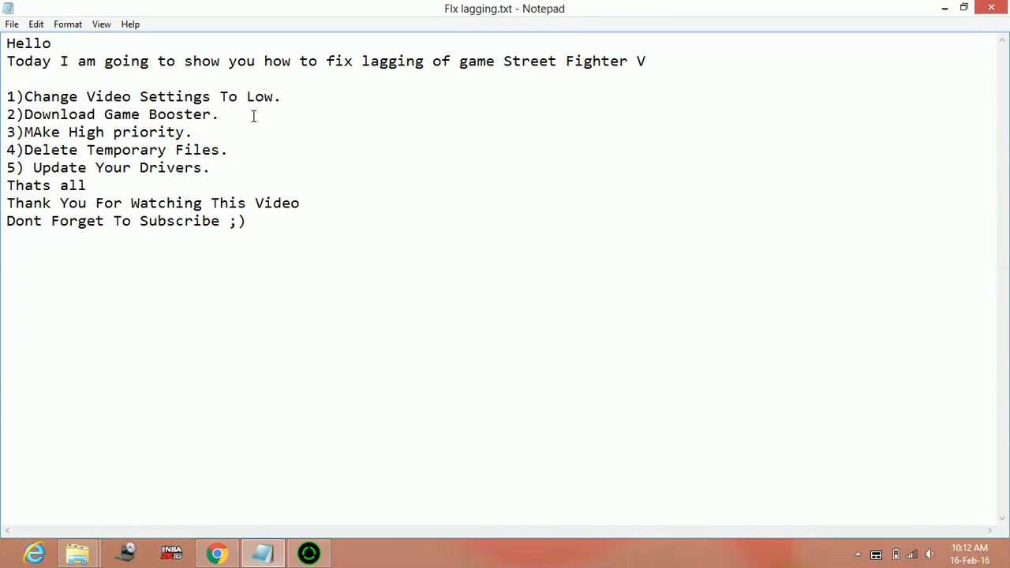
mouse_move(236, 150)
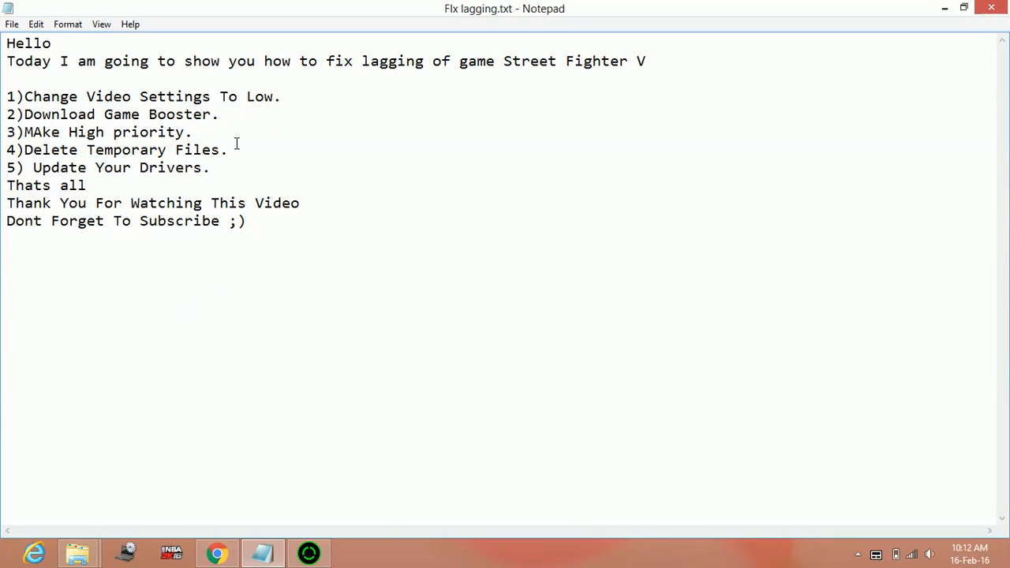
- Reach the official Razer Cortex game booster page from the Google search results
left_click(211, 551)
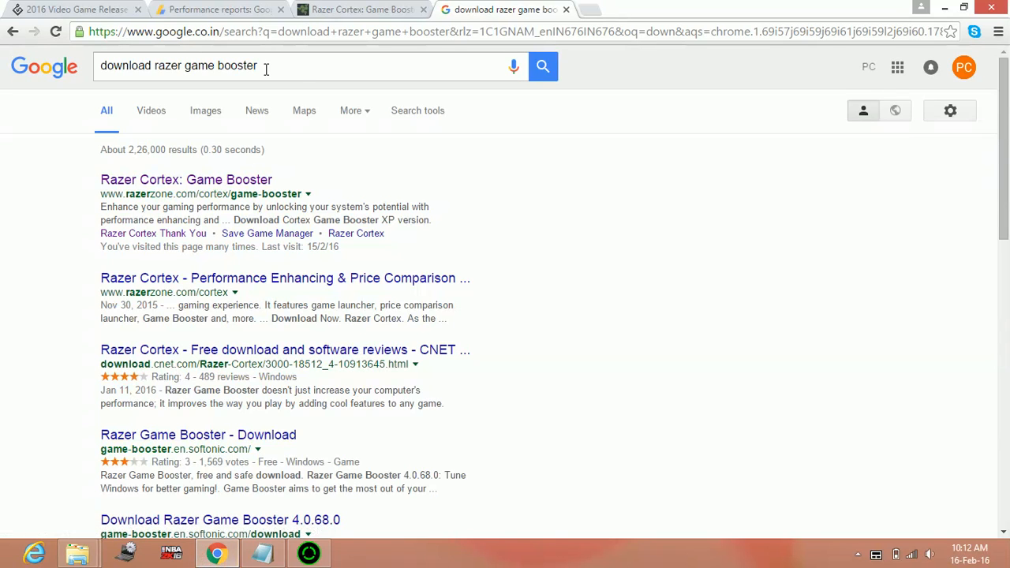
mouse_move(227, 73)
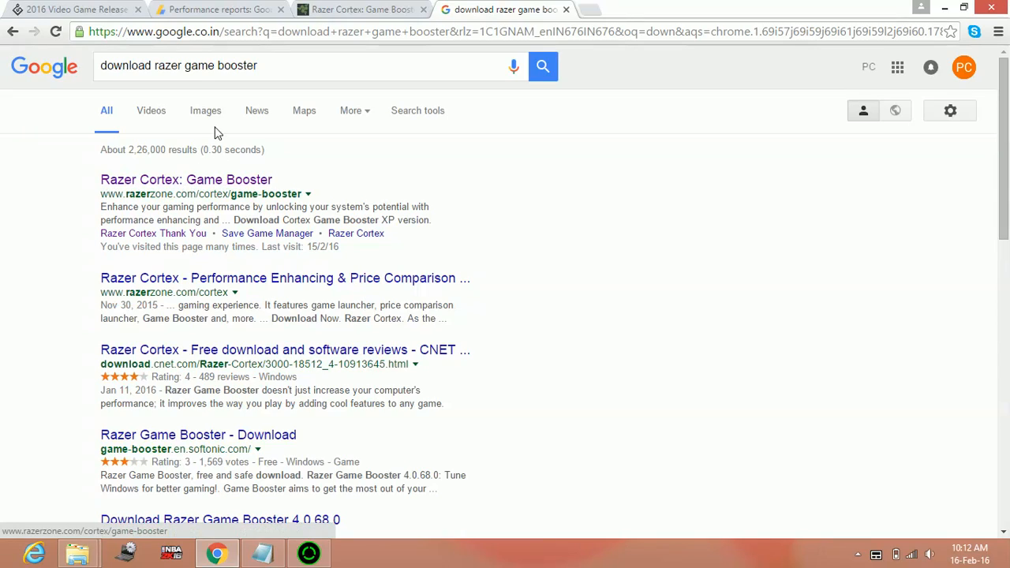
left_click(370, 10)
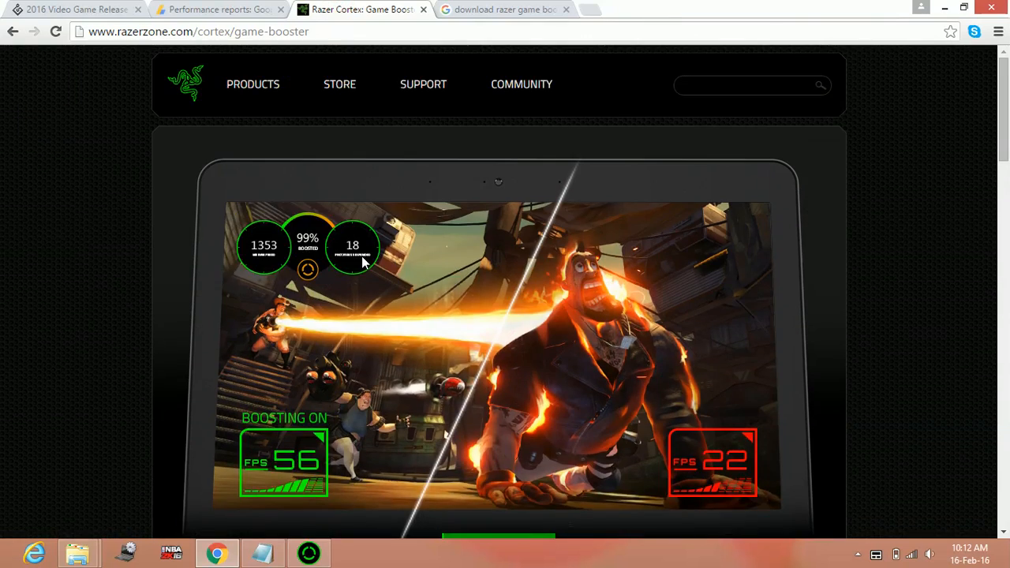
scroll("down", 3)
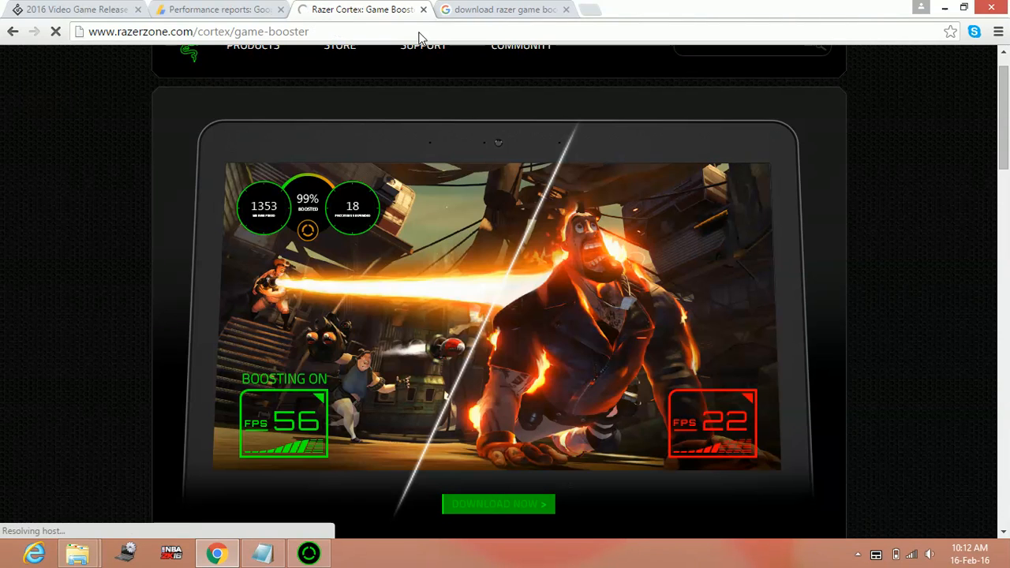
- Start the Razer Cortex download, dismissing the IDM duplicate and registration prompts
left_click(499, 505)
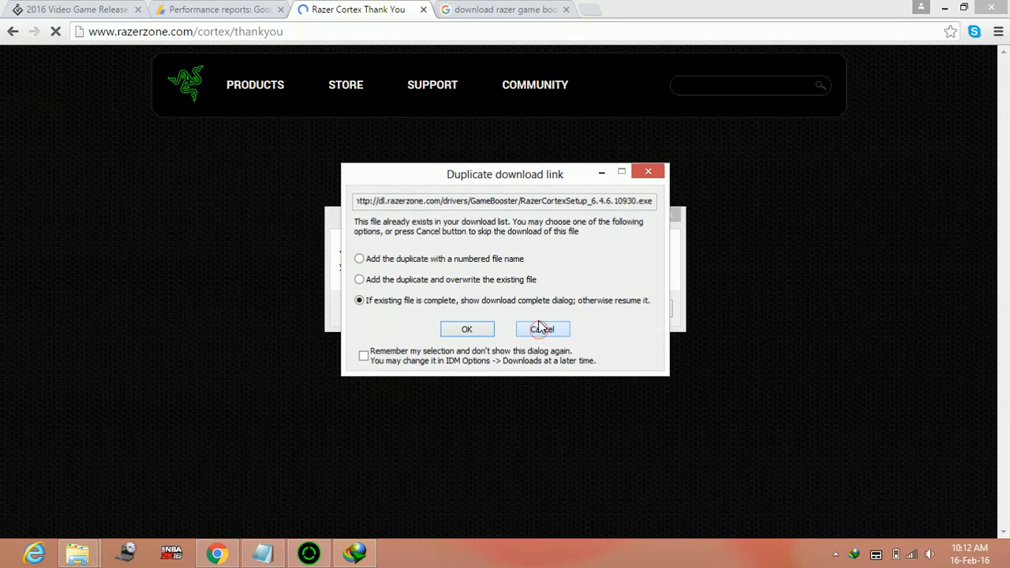
left_click(542, 329)
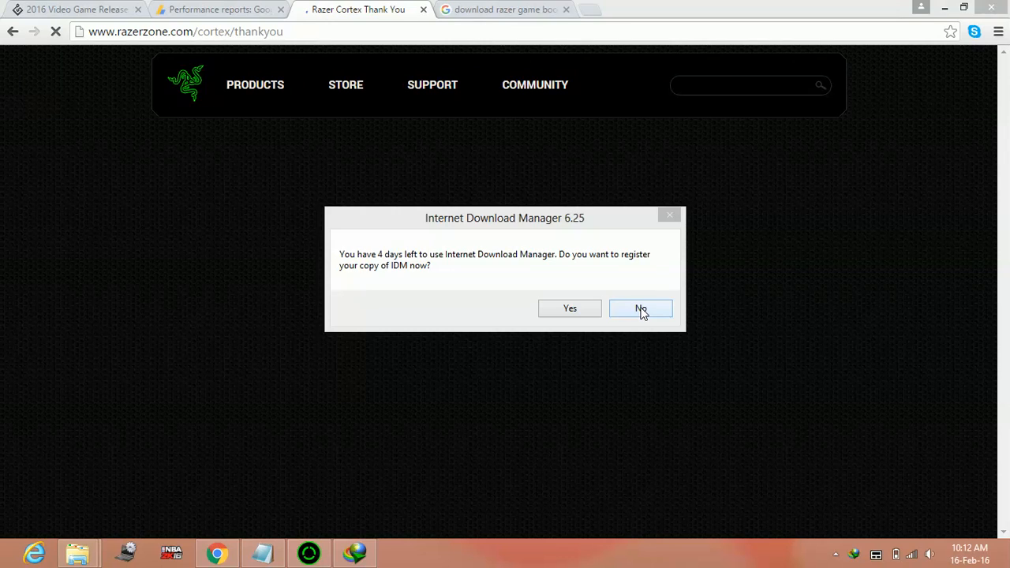
left_click(641, 308)
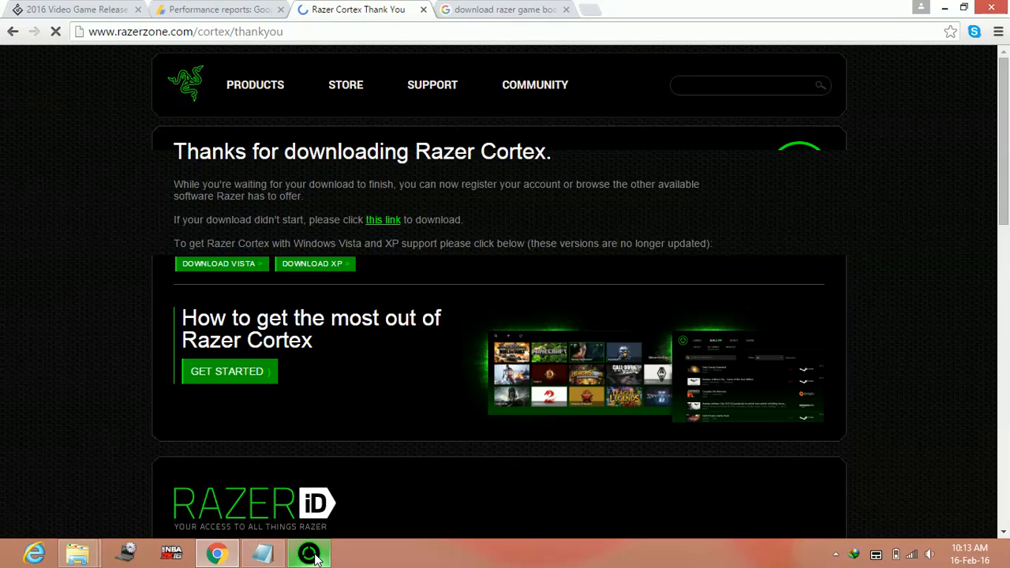
- Set Razer Cortex to a Custom boost level and show the Others game boost options
left_click(306, 552)
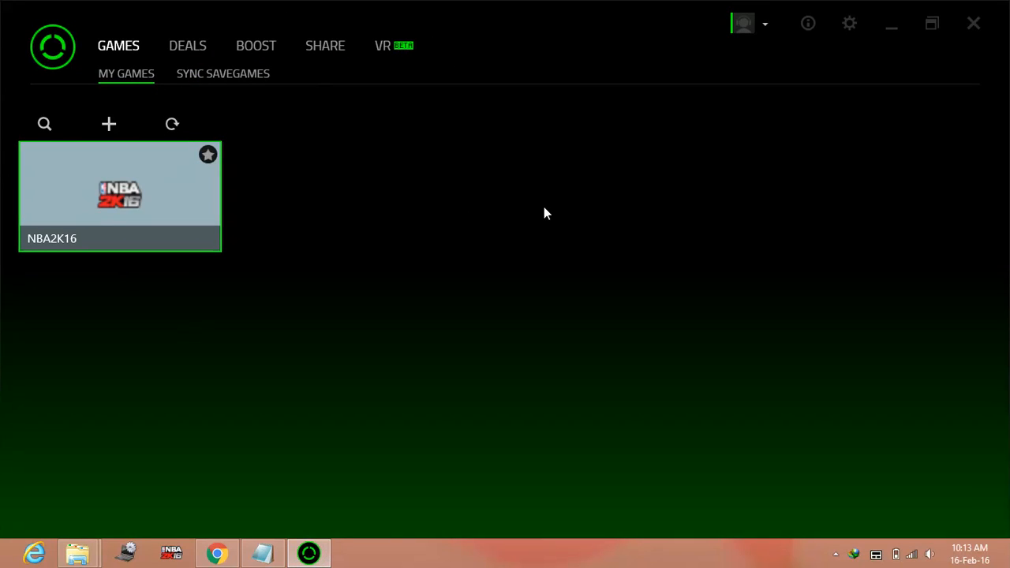
left_click(256, 45)
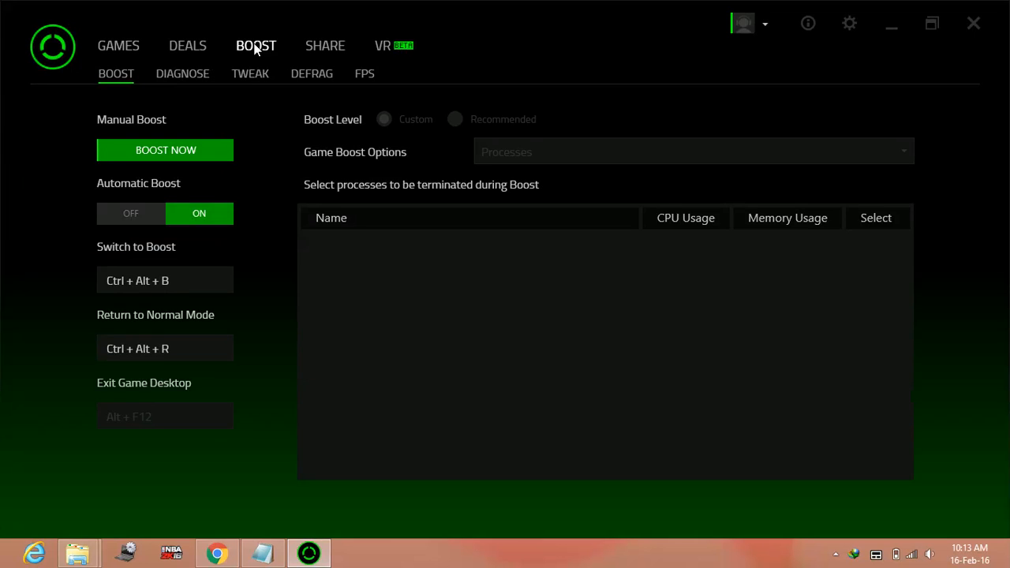
left_click(383, 120)
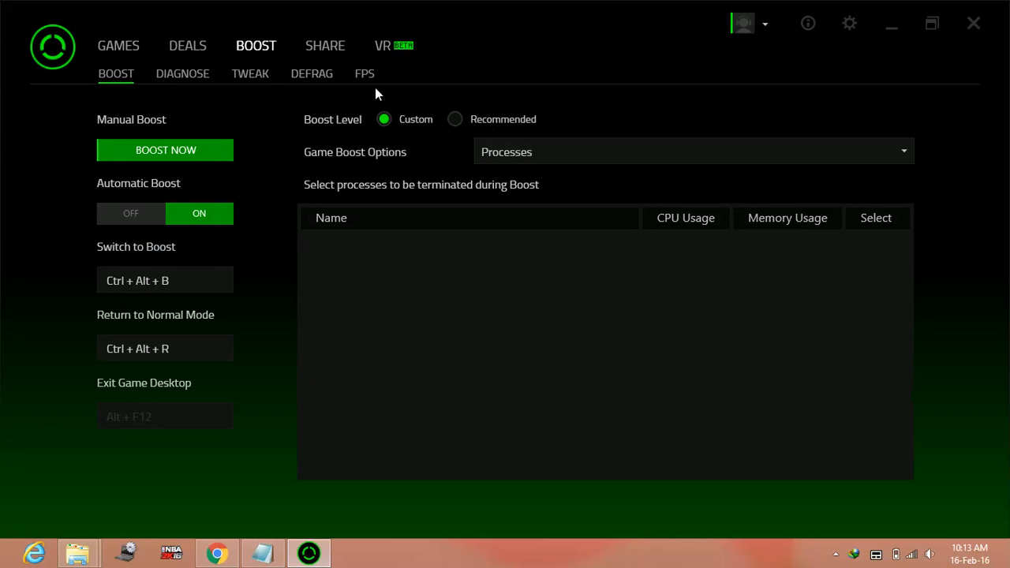
left_click(693, 151)
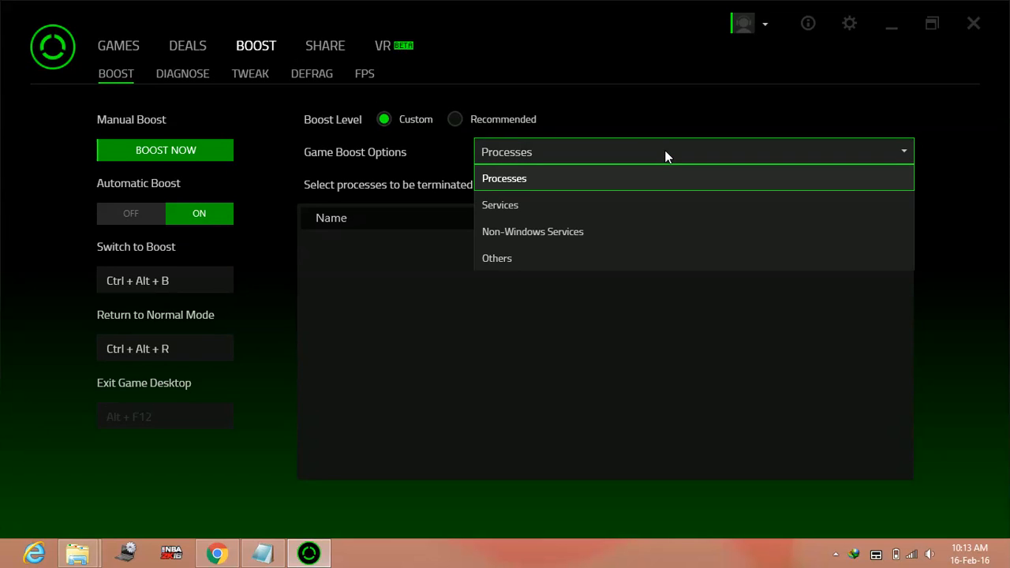
left_click(497, 259)
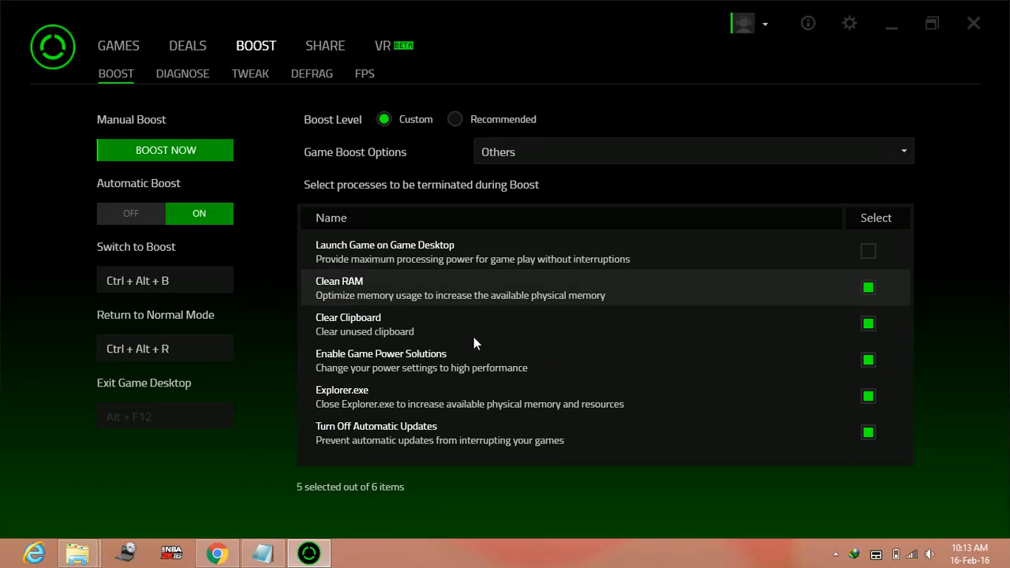
mouse_move(660, 271)
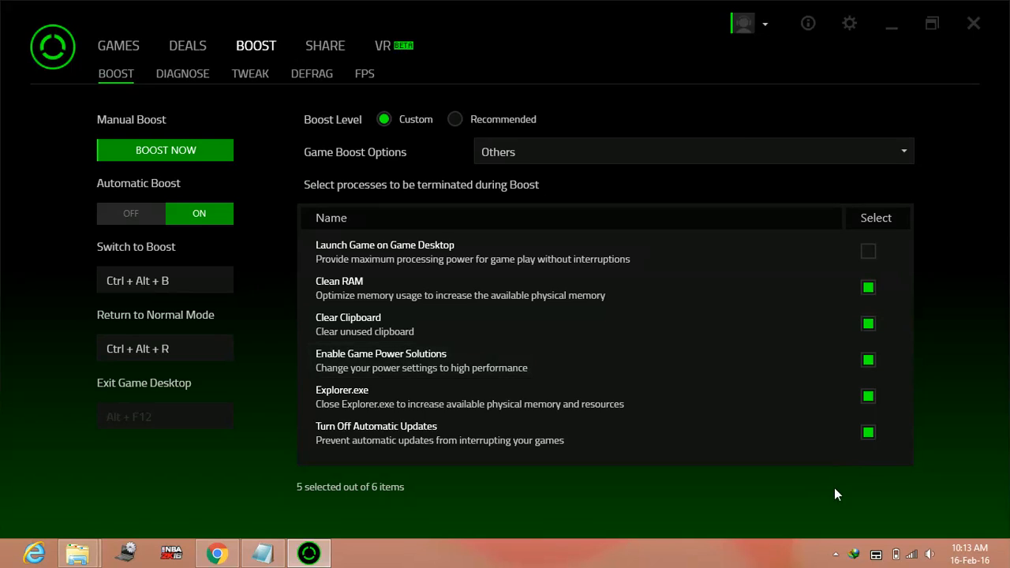
mouse_move(622, 513)
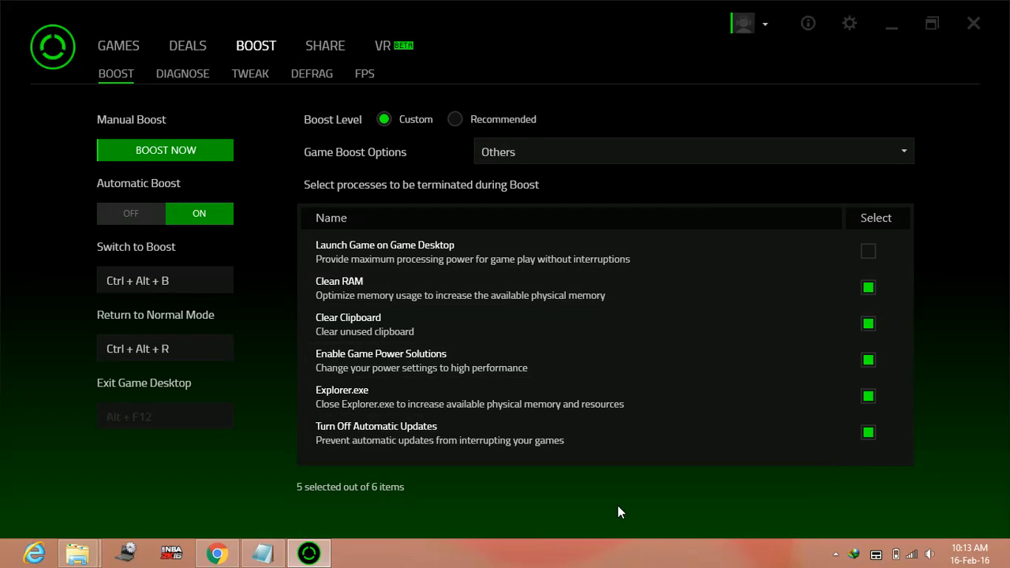
mouse_move(770, 438)
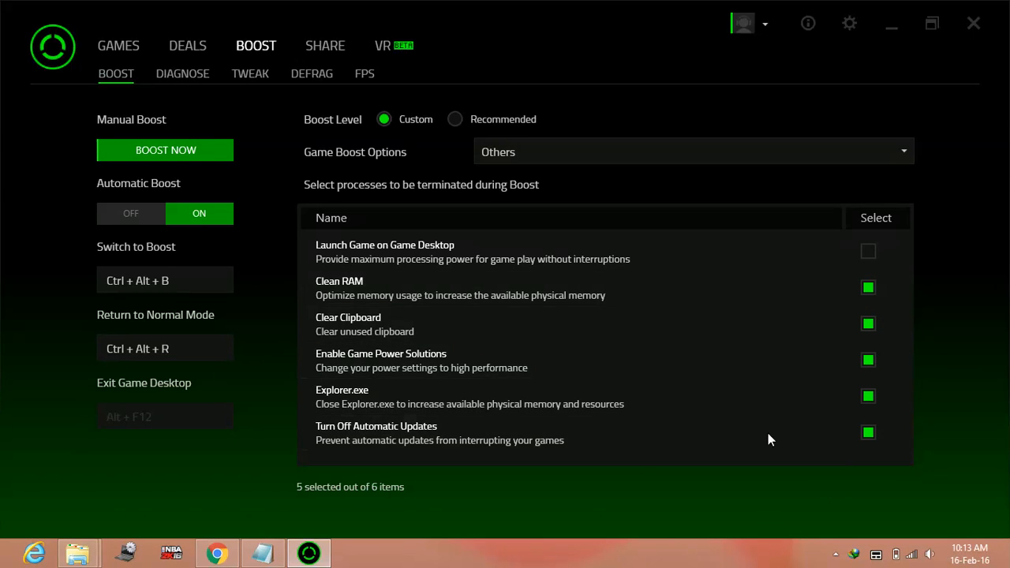
mouse_move(108, 55)
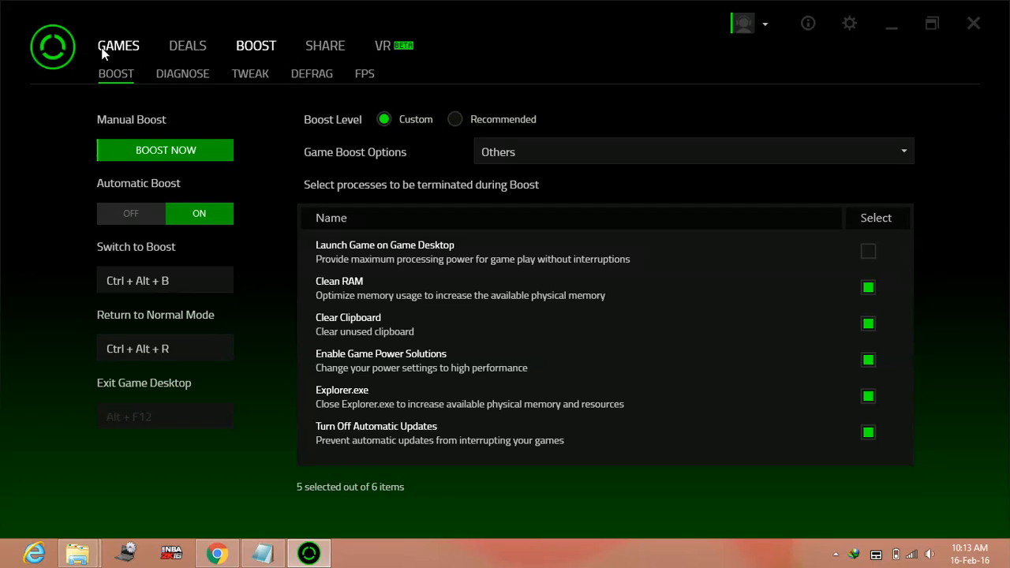
- Review the games library and return from the NBA2K16 details page
left_click(117, 44)
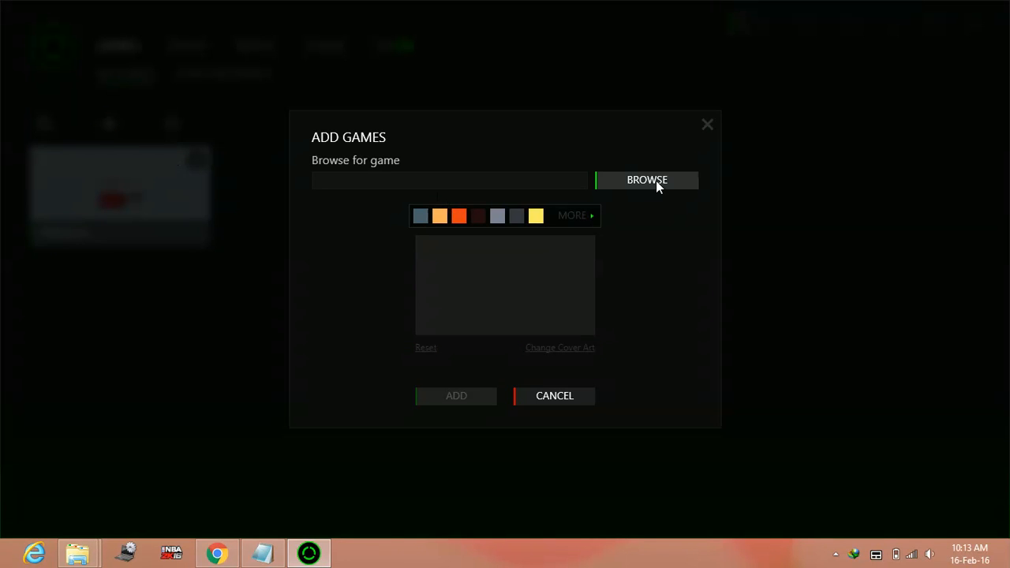
mouse_move(726, 136)
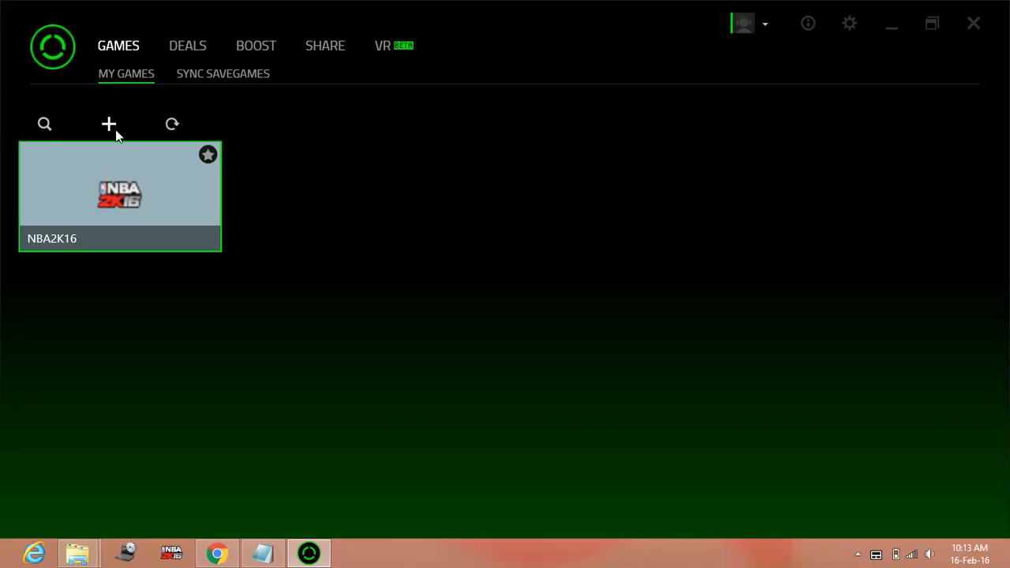
mouse_move(316, 177)
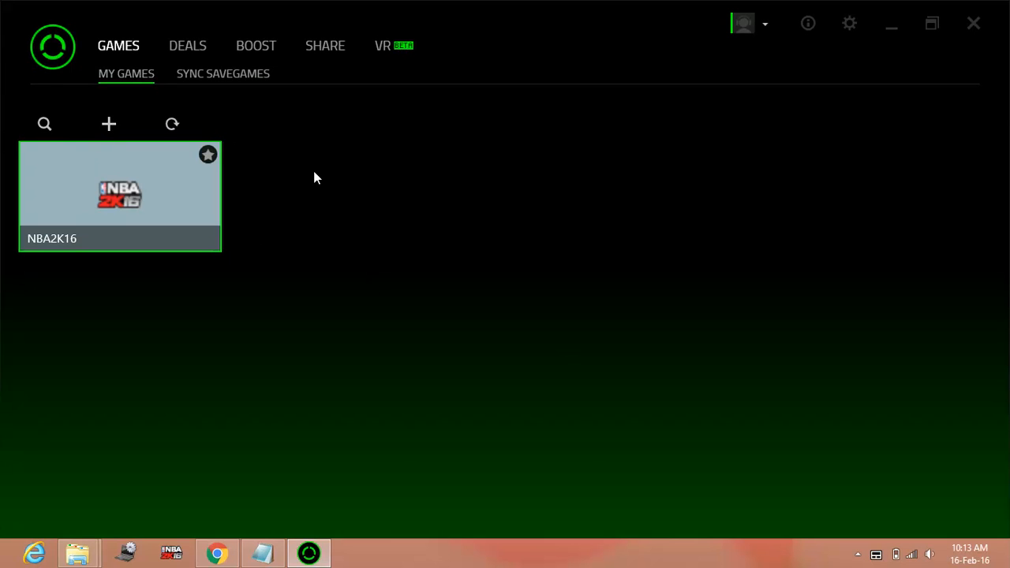
mouse_move(199, 177)
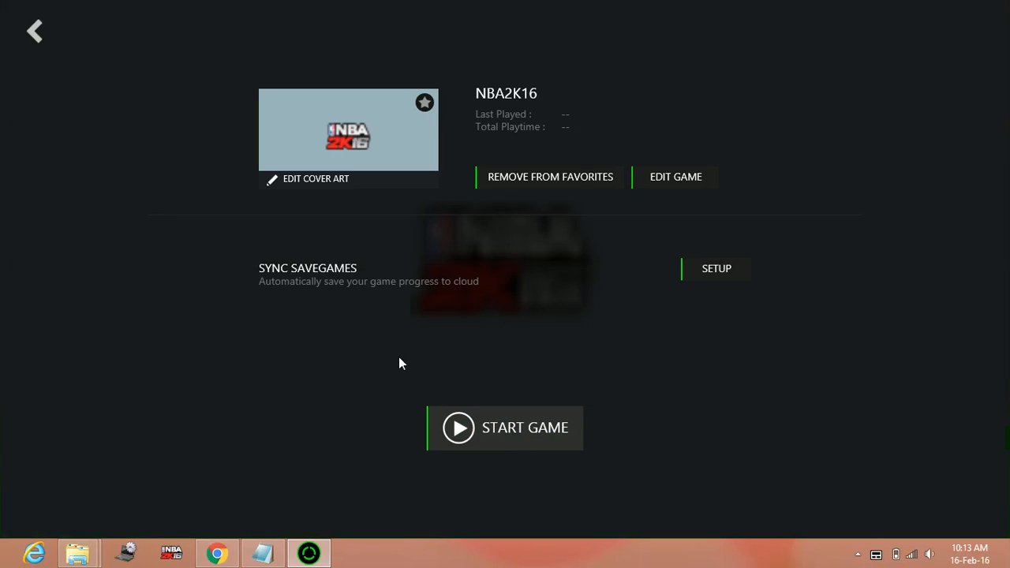
left_click(35, 30)
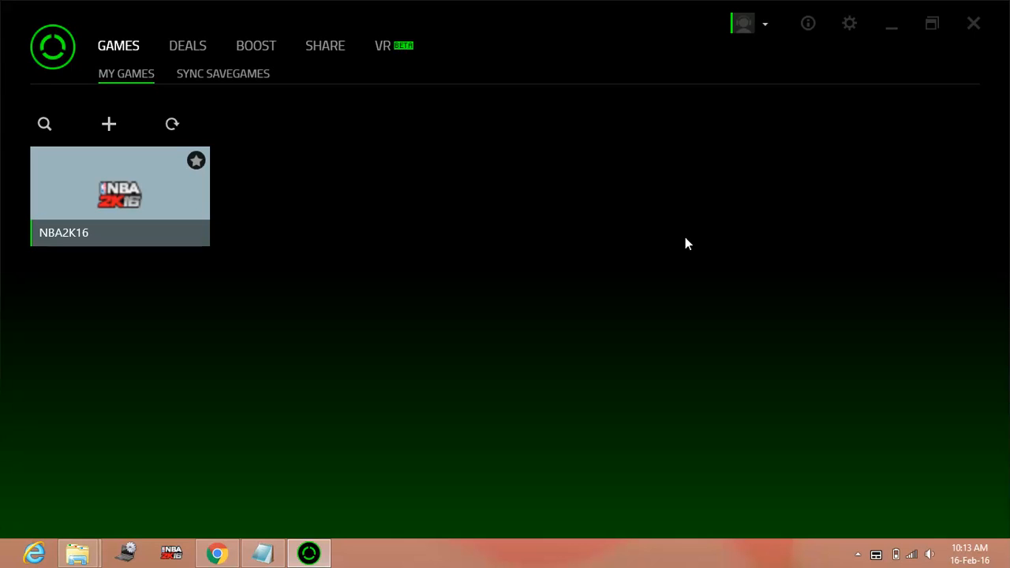
mouse_move(333, 480)
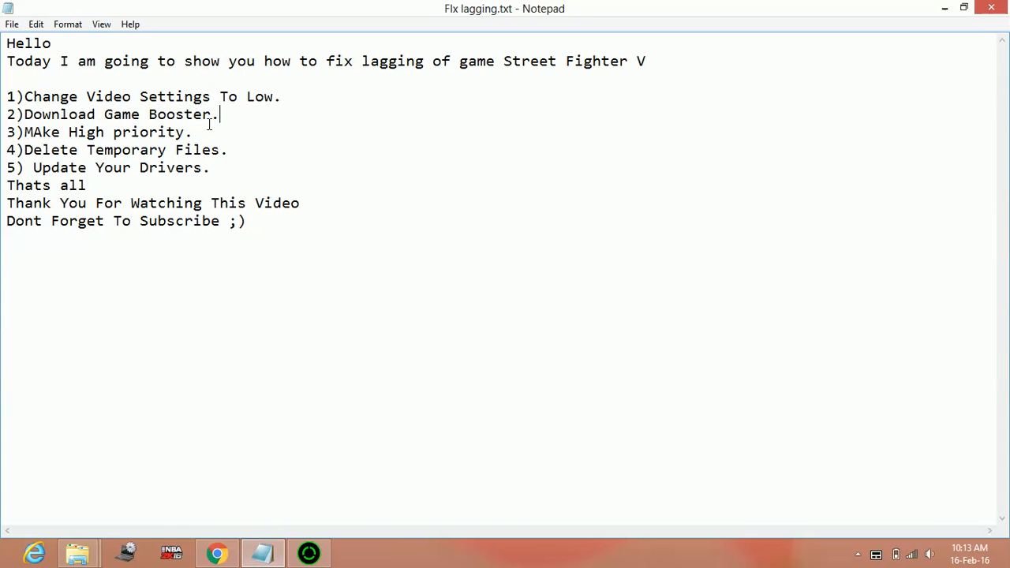
left_click_drag(6, 150, 88, 184)
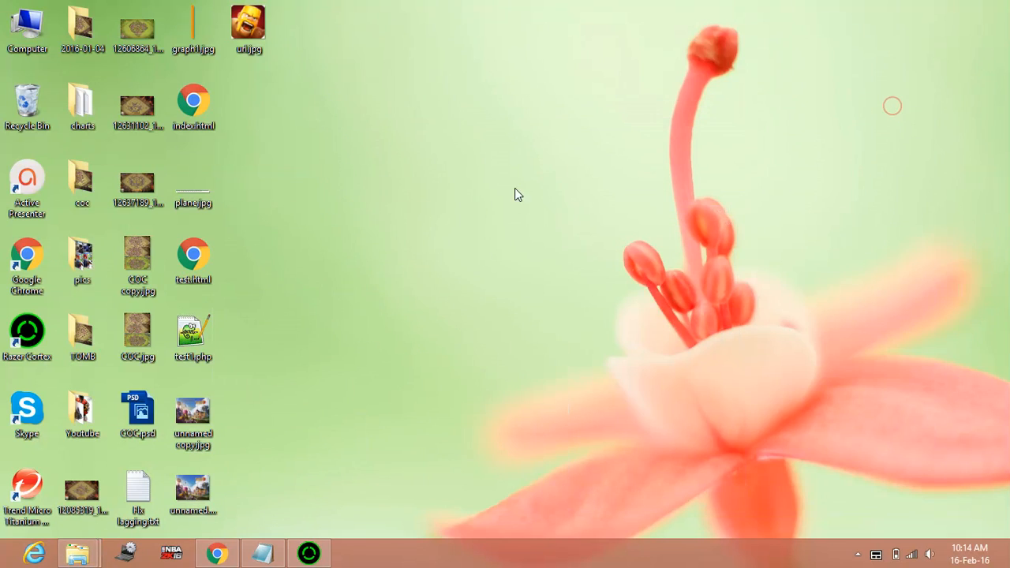
mouse_move(166, 315)
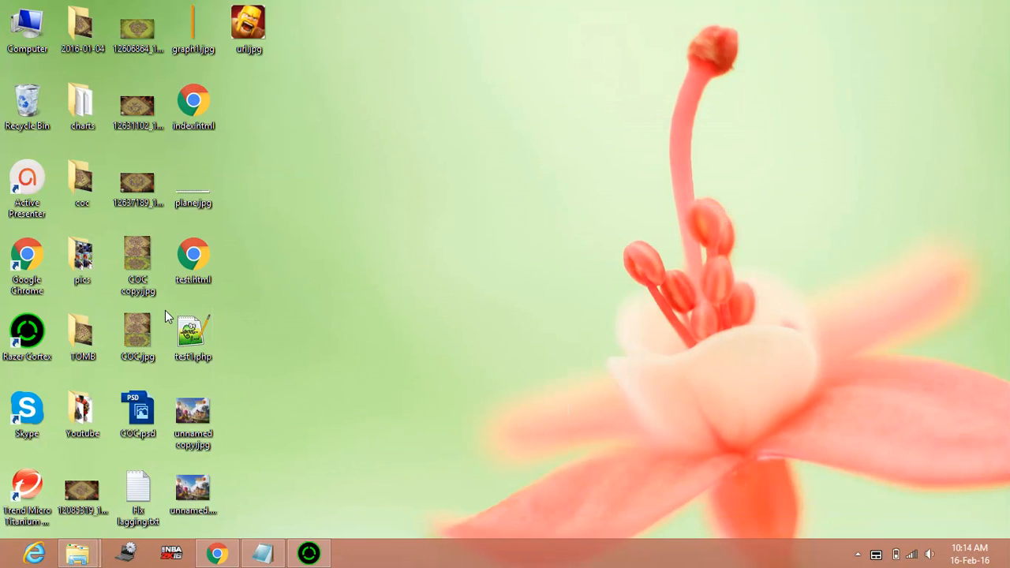
left_click(25, 412)
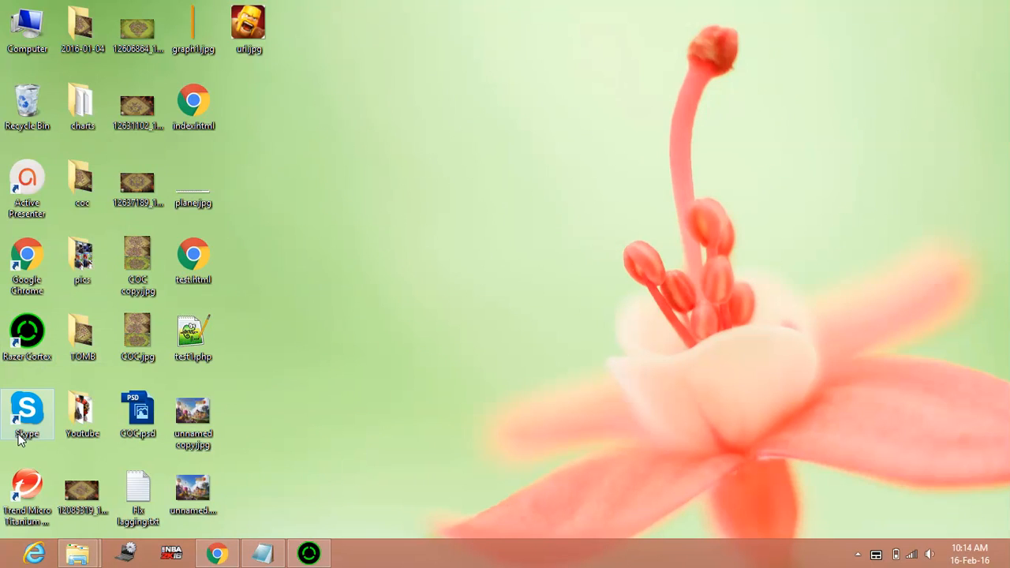
right_click(27, 411)
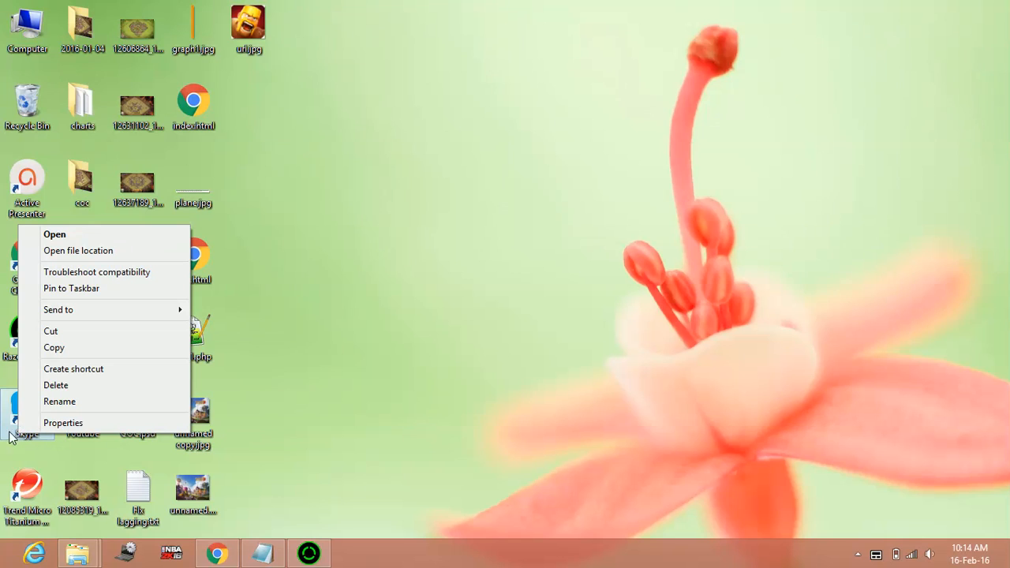
left_click(64, 422)
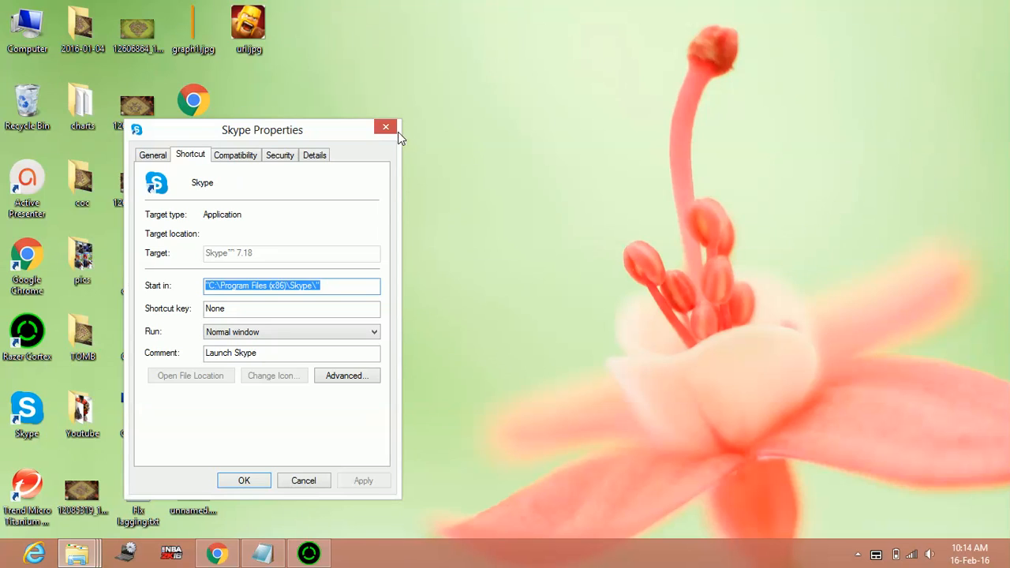
left_click(385, 126)
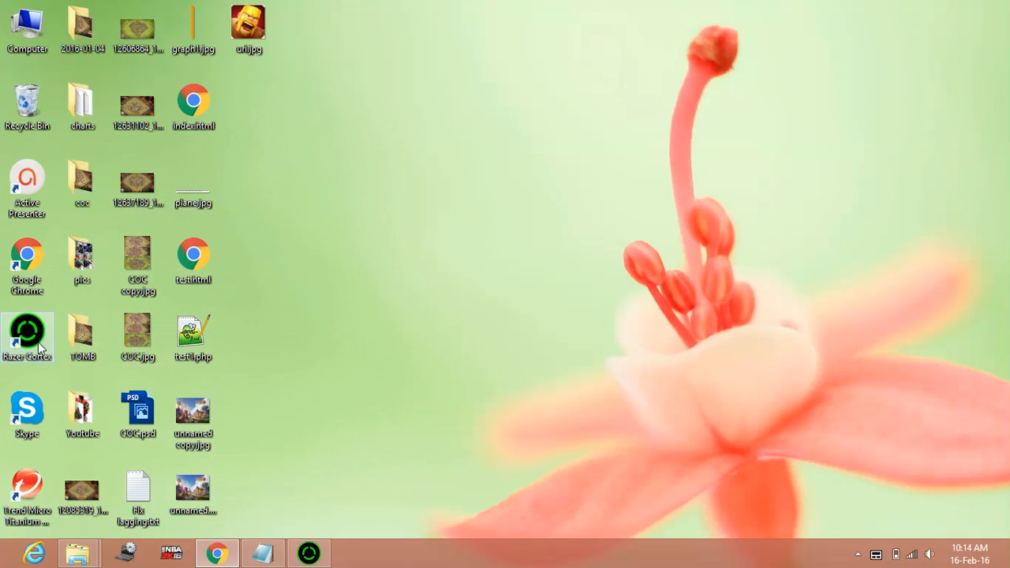
right_click(451, 560)
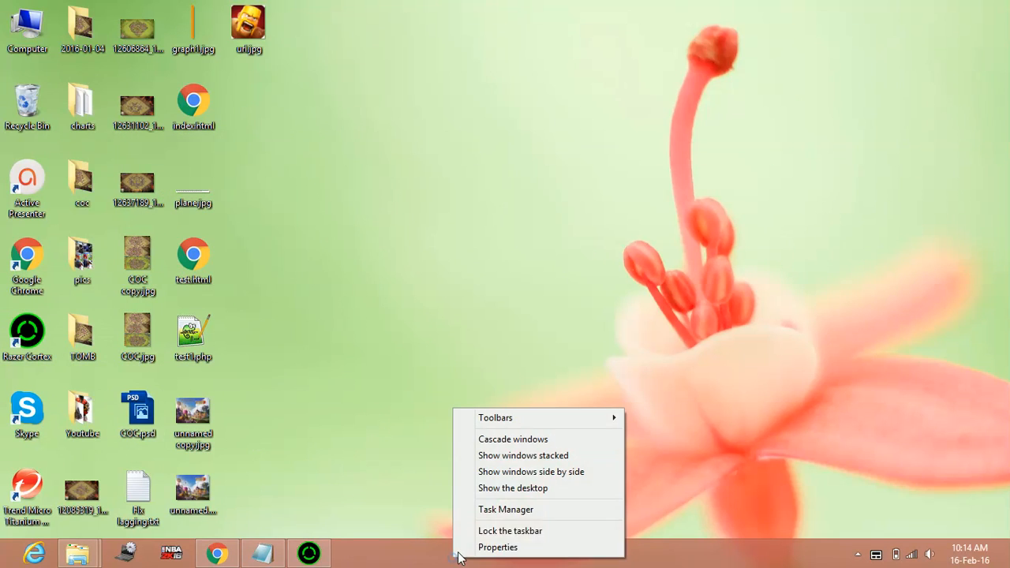
left_click(505, 508)
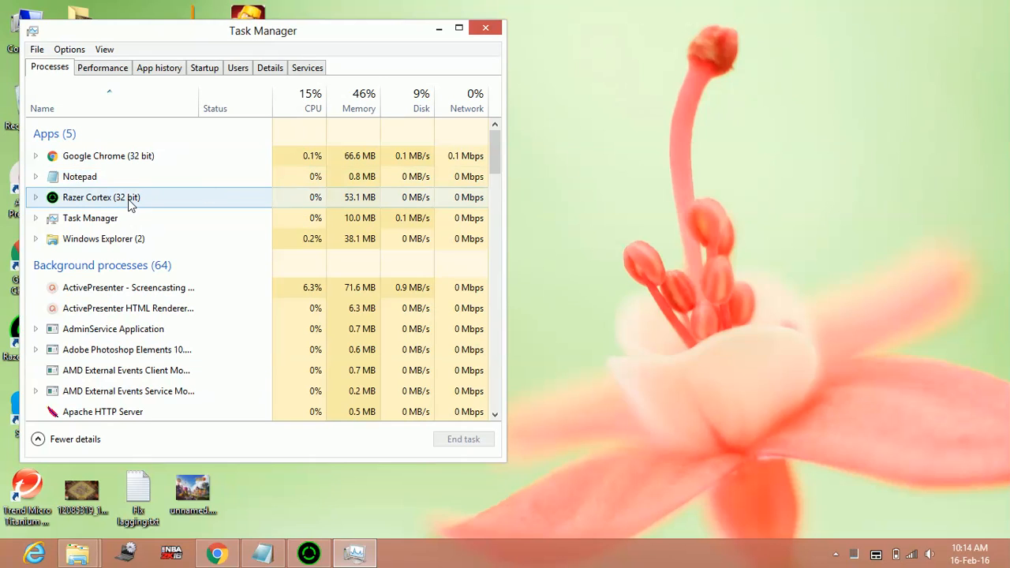
left_click(270, 66)
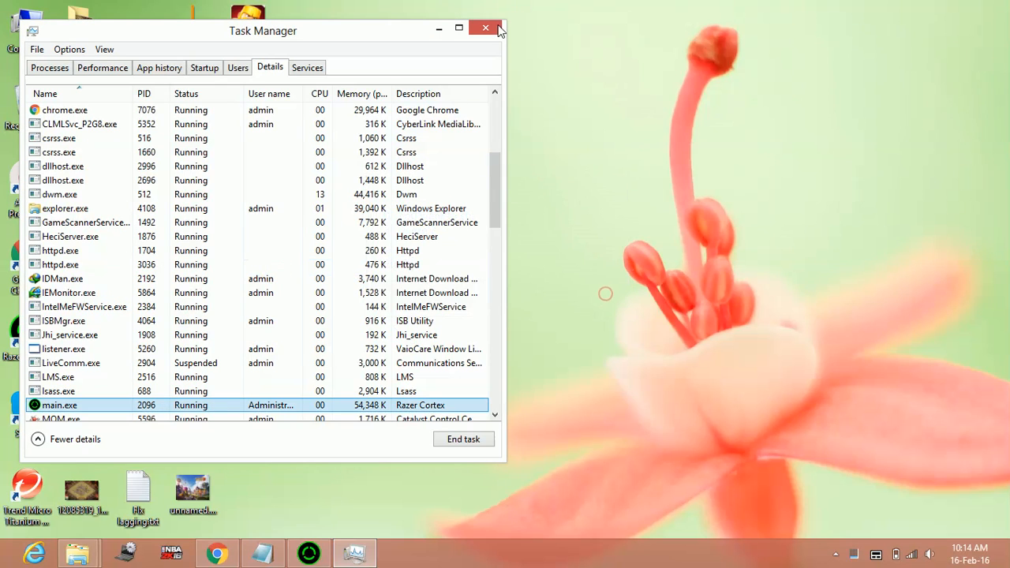
left_click(486, 28)
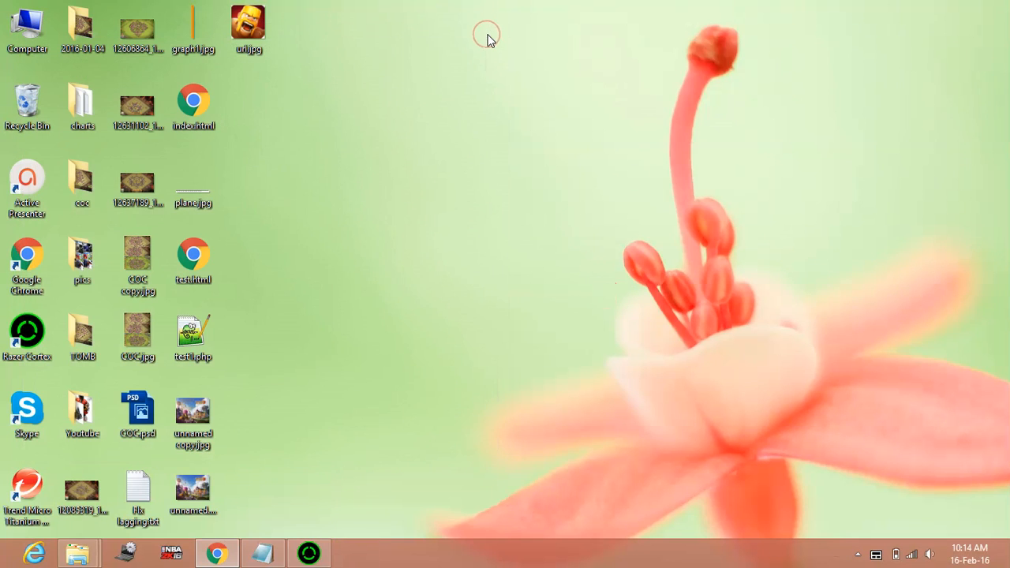
mouse_move(413, 246)
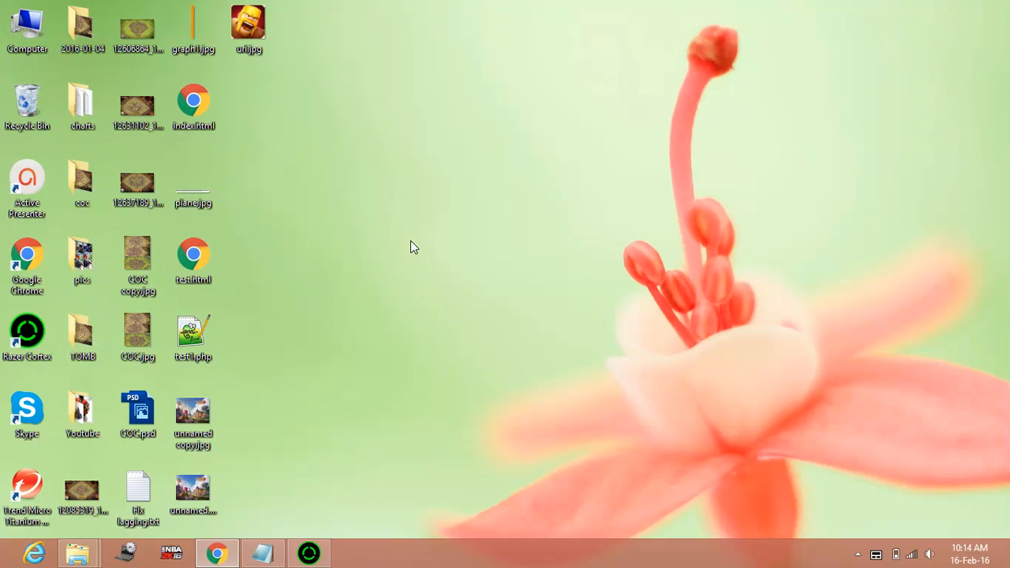
- Open the user's local Temp folder via Run with %temp%
double_click(138, 486)
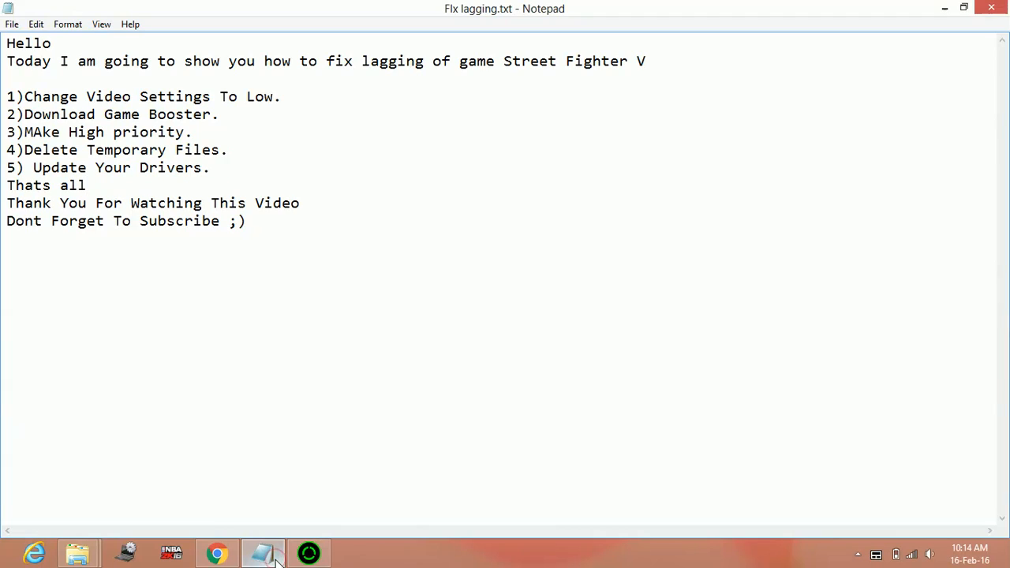
left_click(87, 184)
type("ru")
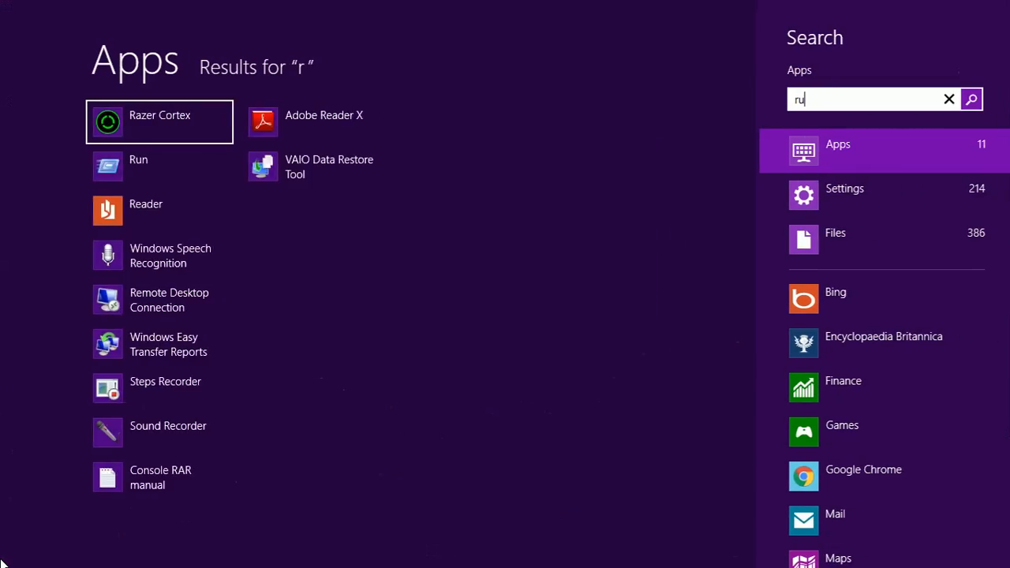
left_click(139, 161)
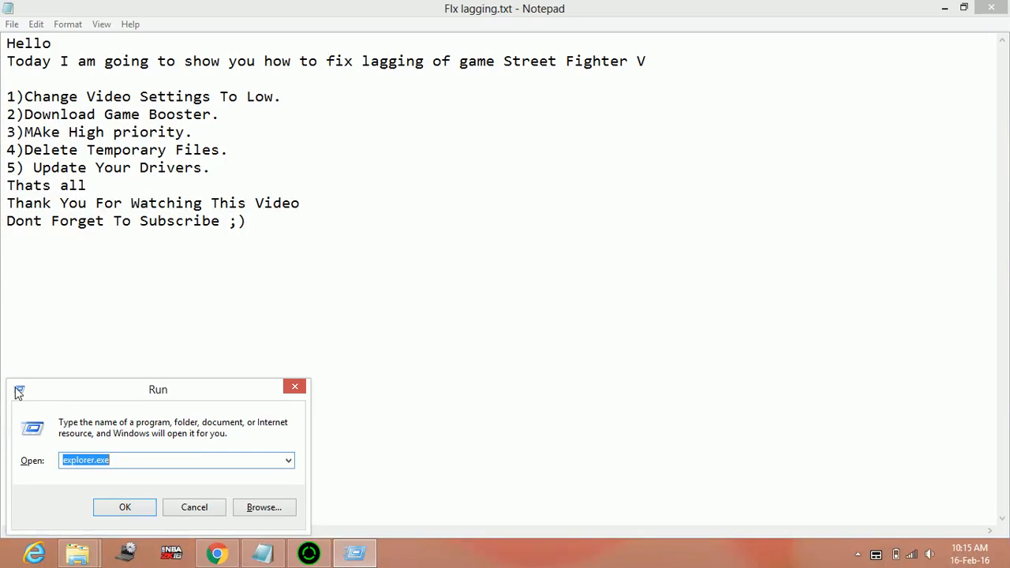
type("%")
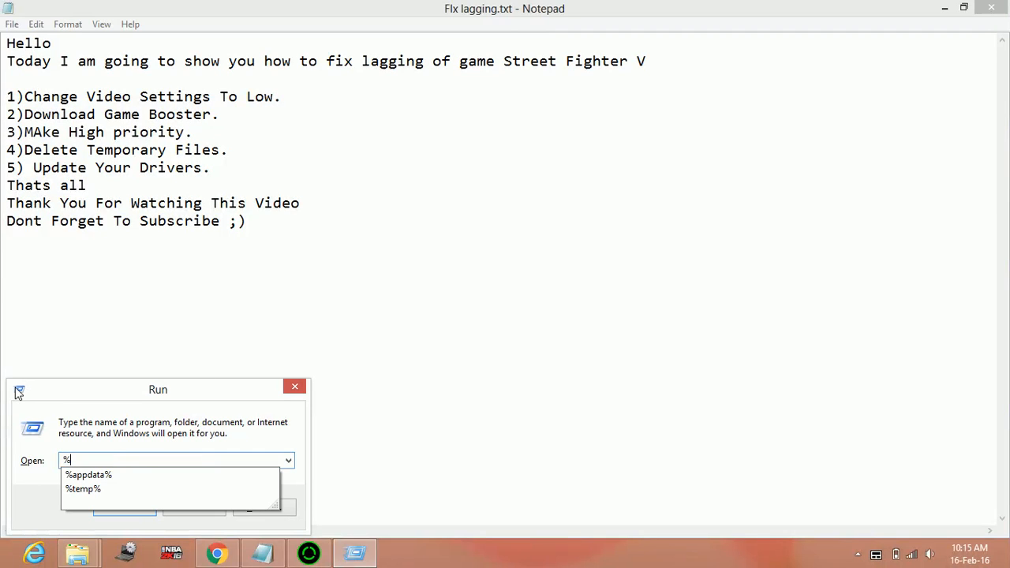
type("temp")
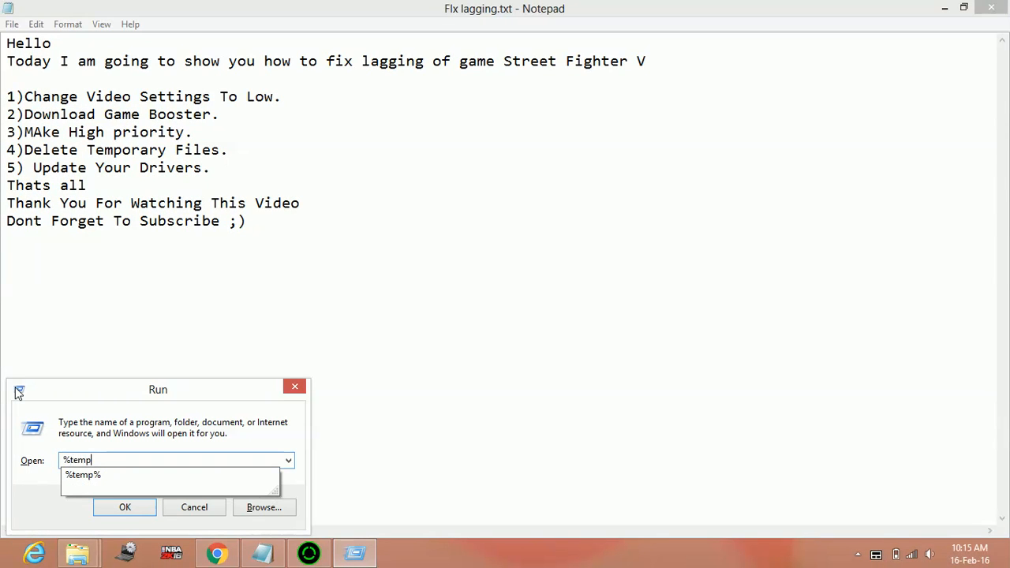
left_click(132, 506)
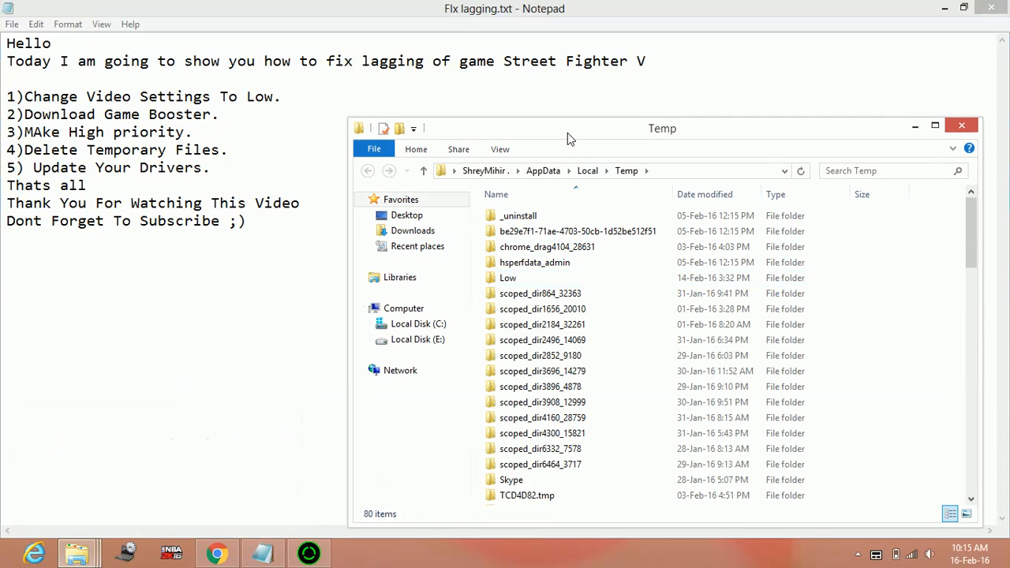
- Permanently delete all 80 items in the Temp folder
left_click(934, 126)
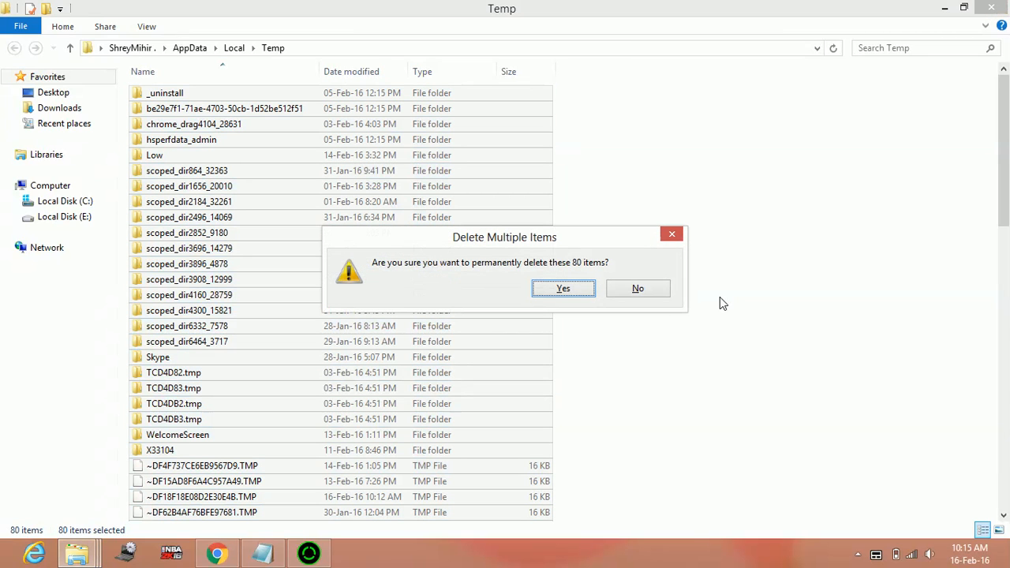
left_click(562, 287)
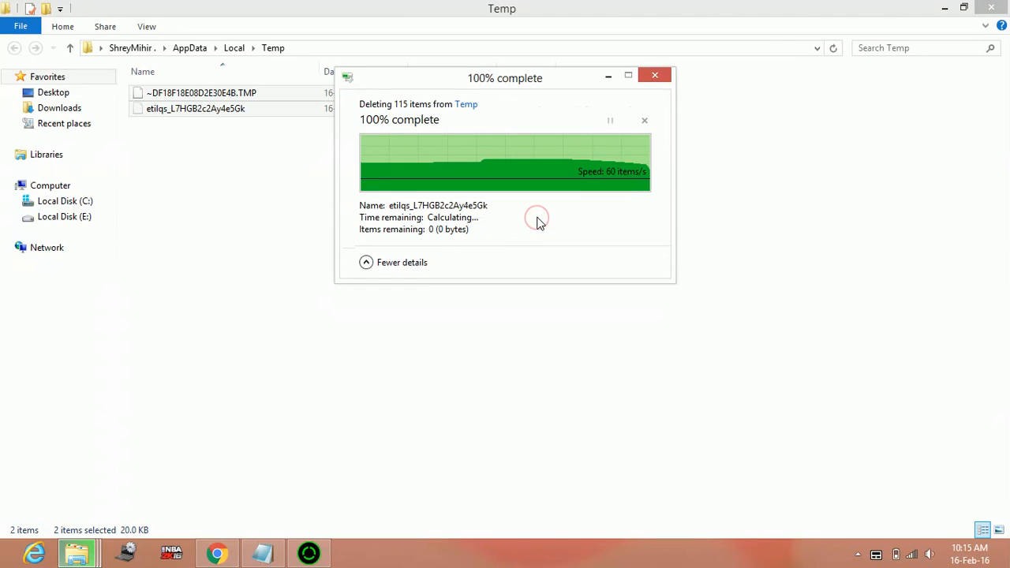
left_click(653, 74)
type("tem")
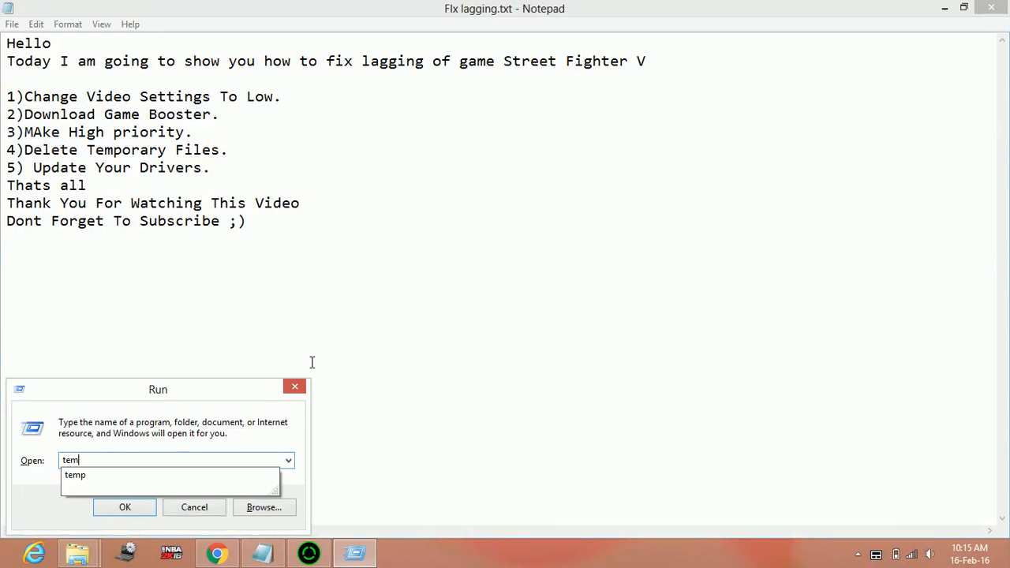
- Open the Windows Temp folder and permanently delete its 22 items with administrator permission
left_click(123, 507)
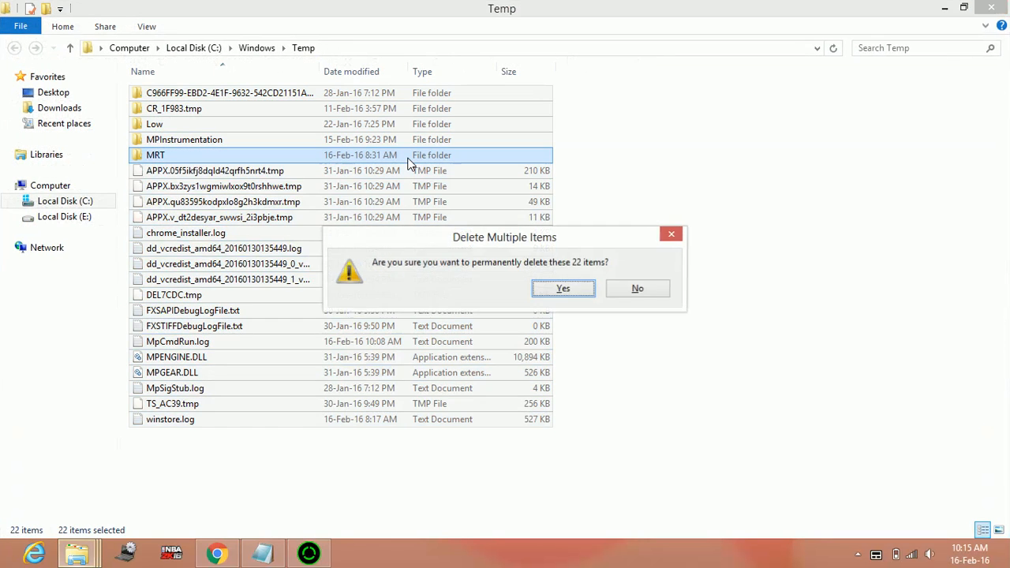
left_click(561, 287)
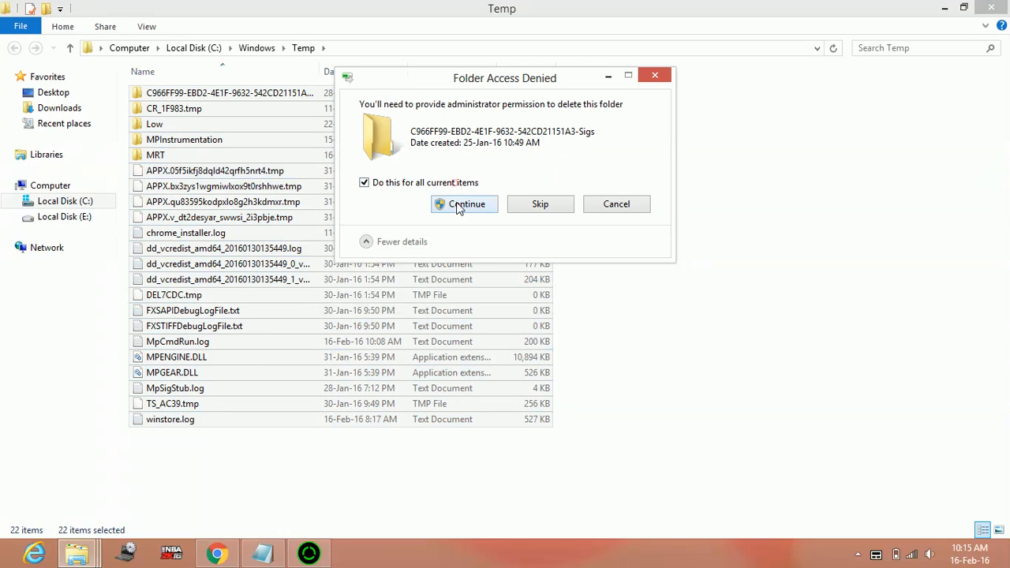
left_click(468, 204)
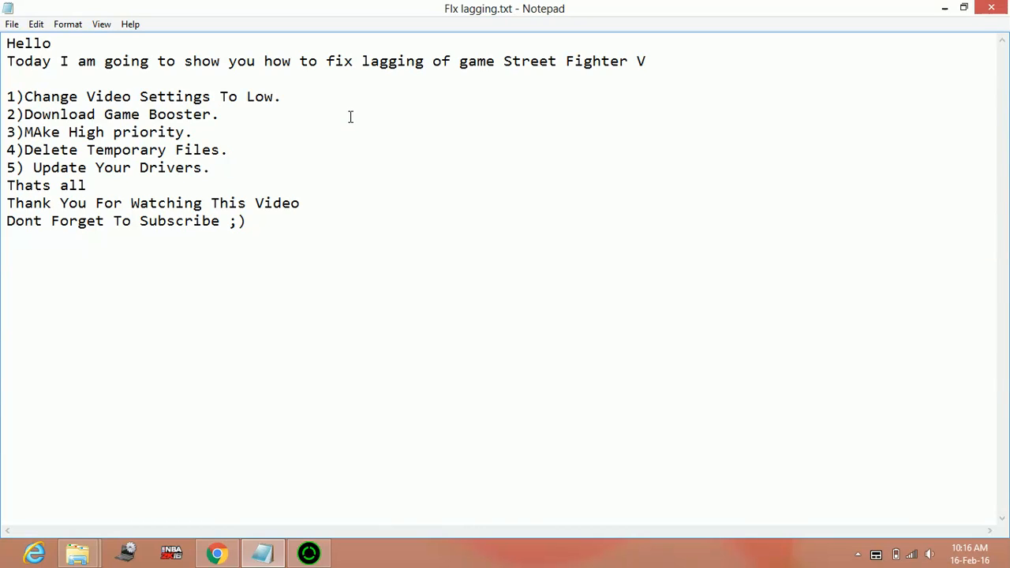
- Bring the Fix lagging.txt notes back on screen in Notepad
left_click(221, 113)
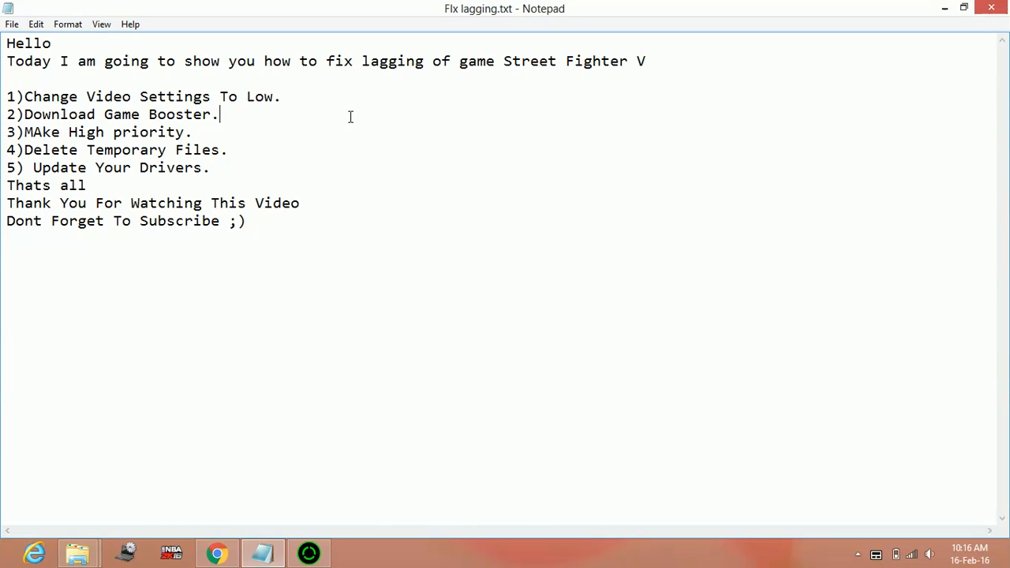